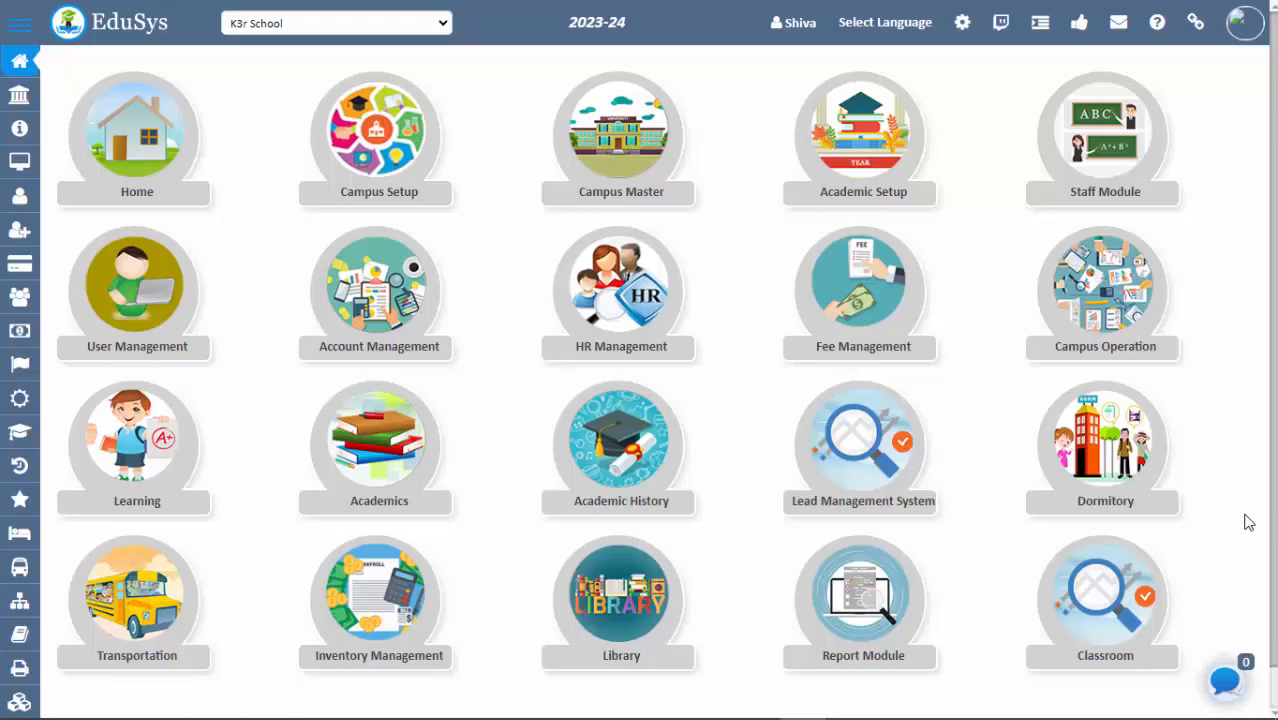
mouse_move(1243, 518)
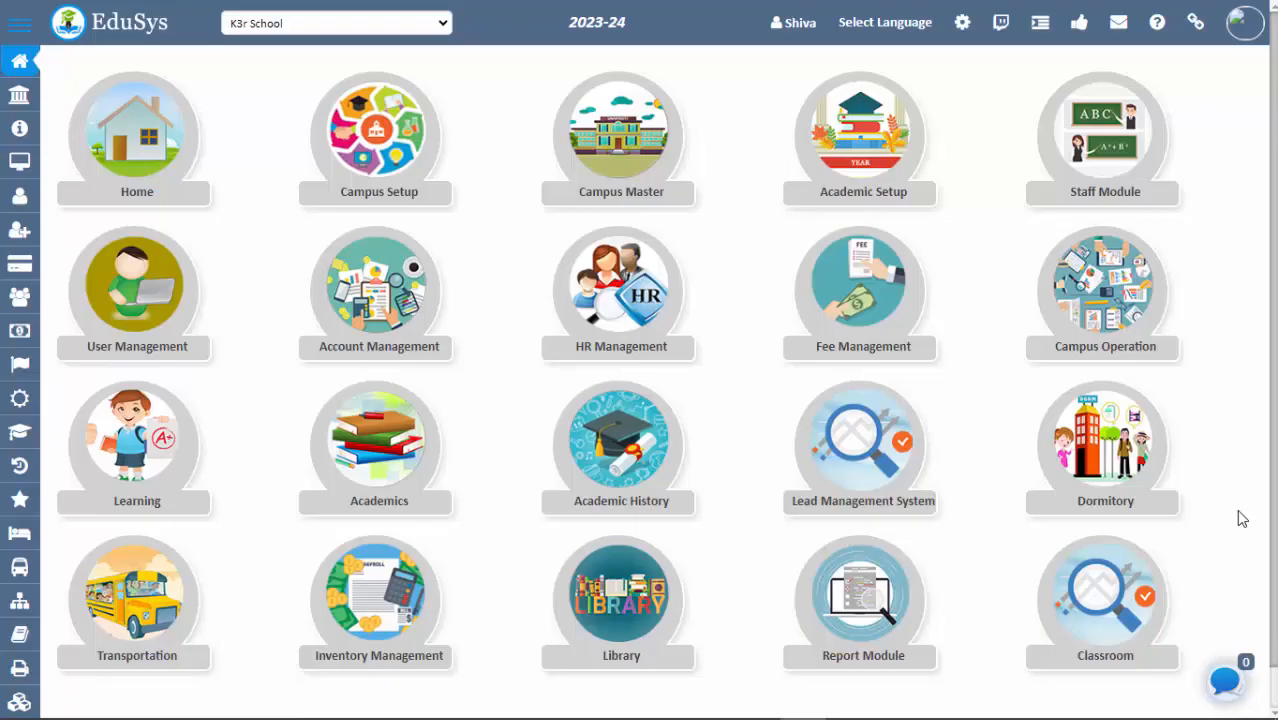
mouse_move(1233, 513)
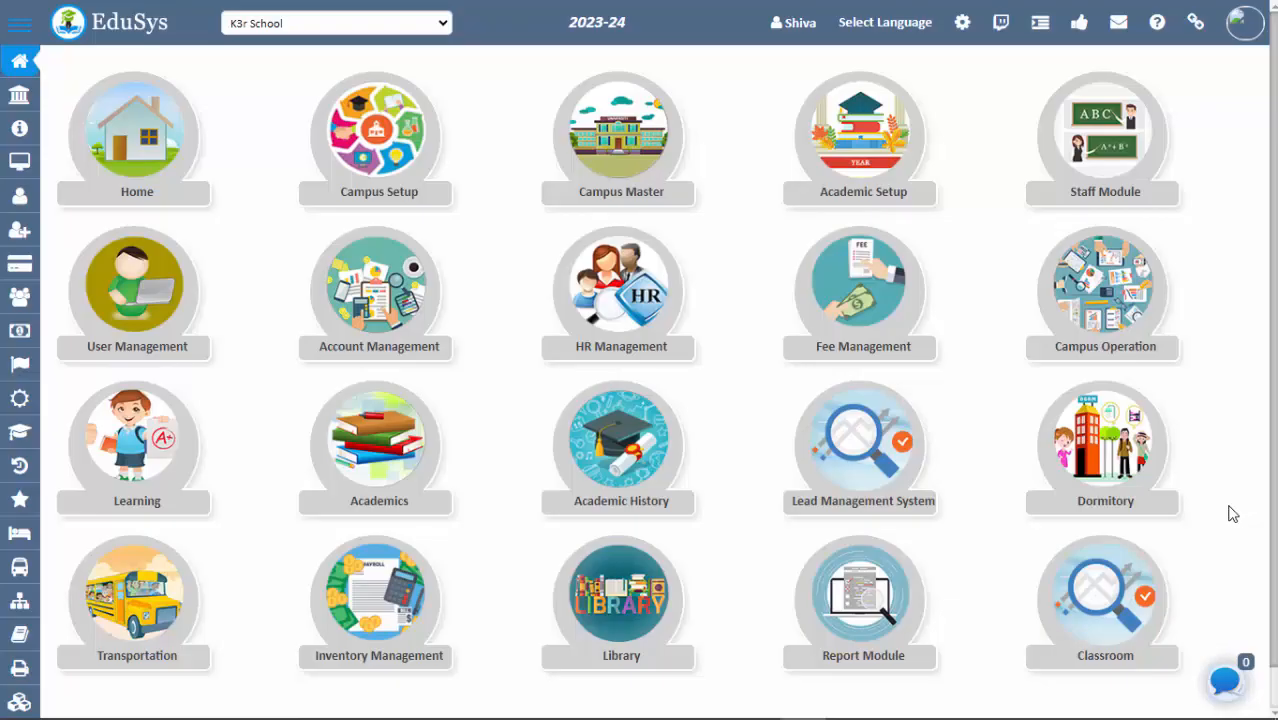
mouse_move(136, 295)
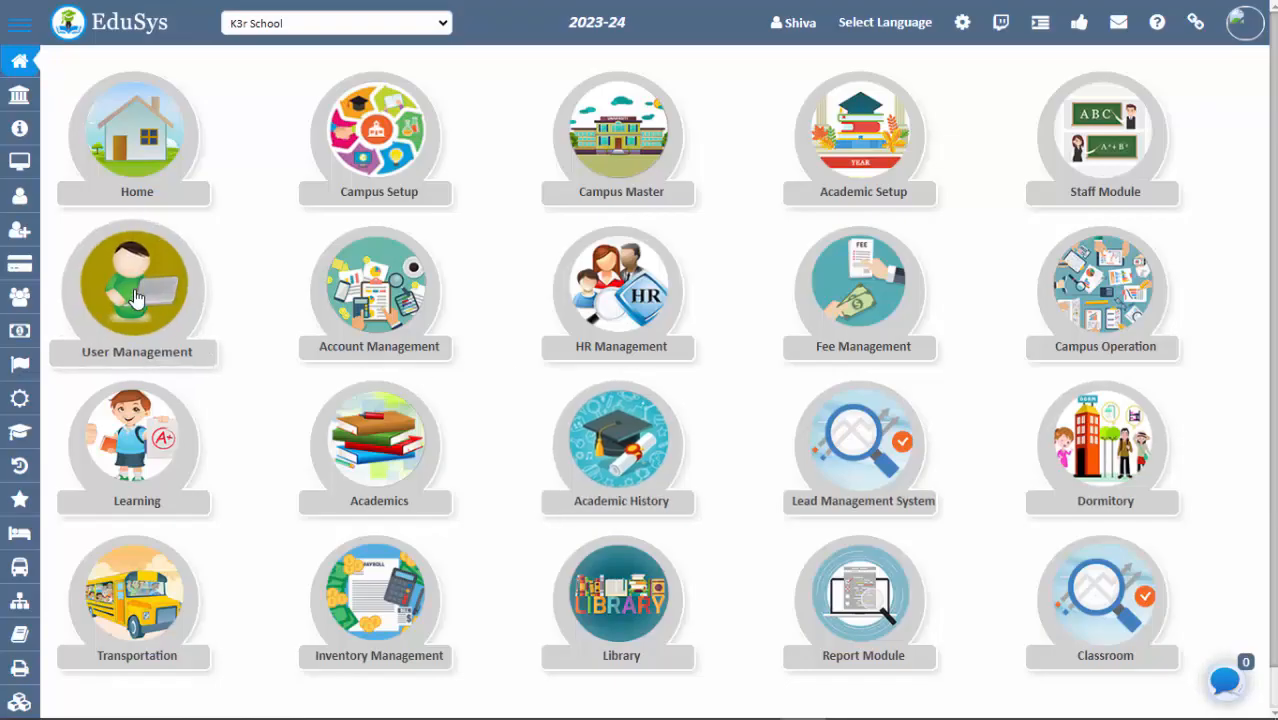
Go through User Management to the Student Attendance page with its empty digital diary
left_click(136, 280)
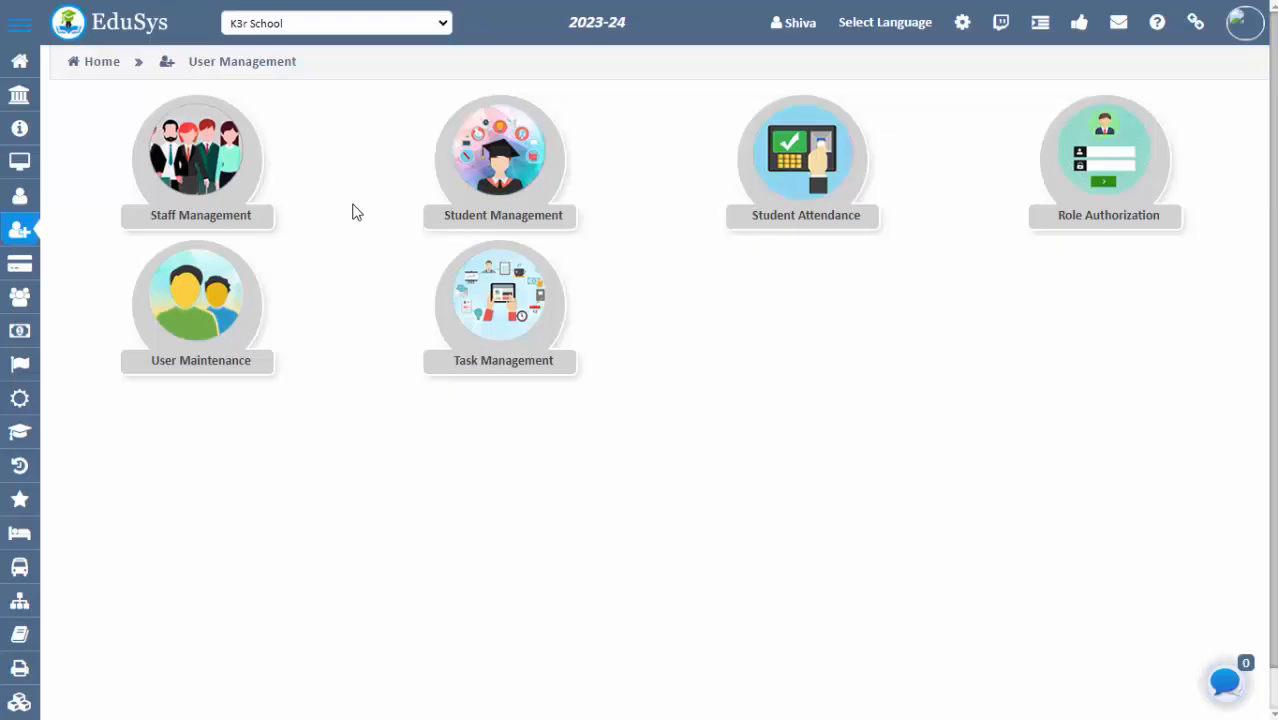
mouse_move(805, 160)
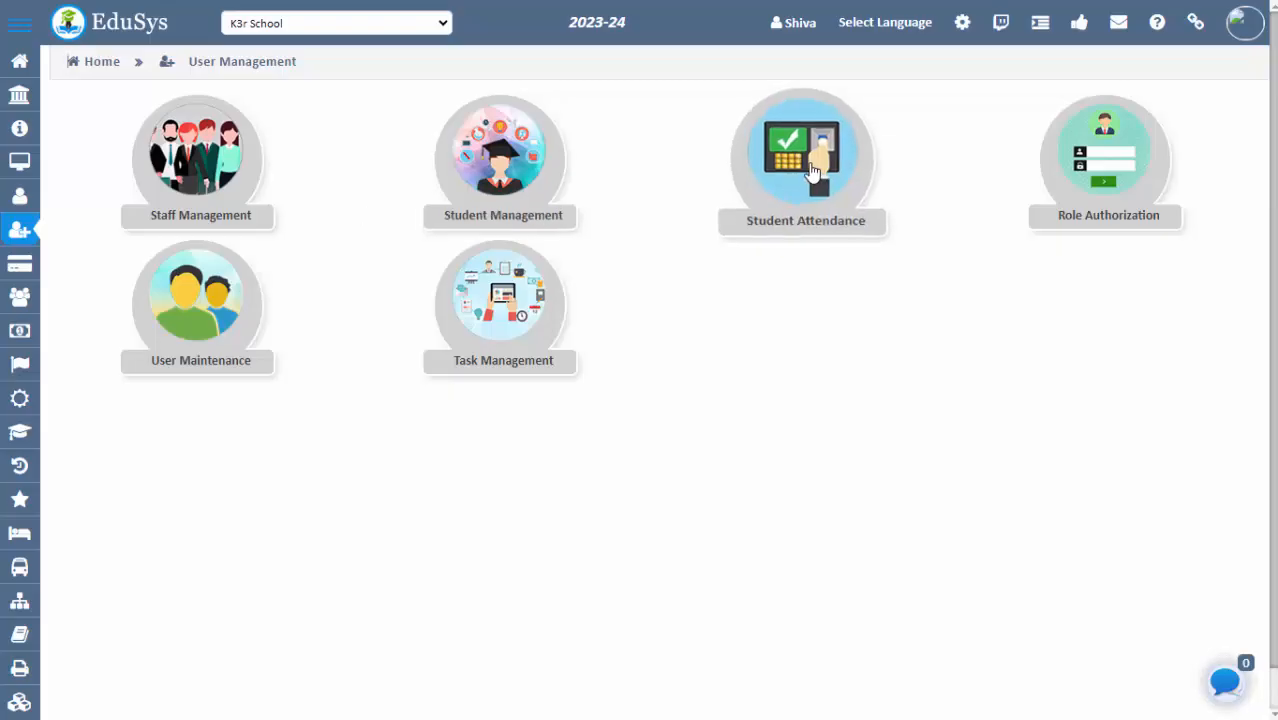
left_click(800, 155)
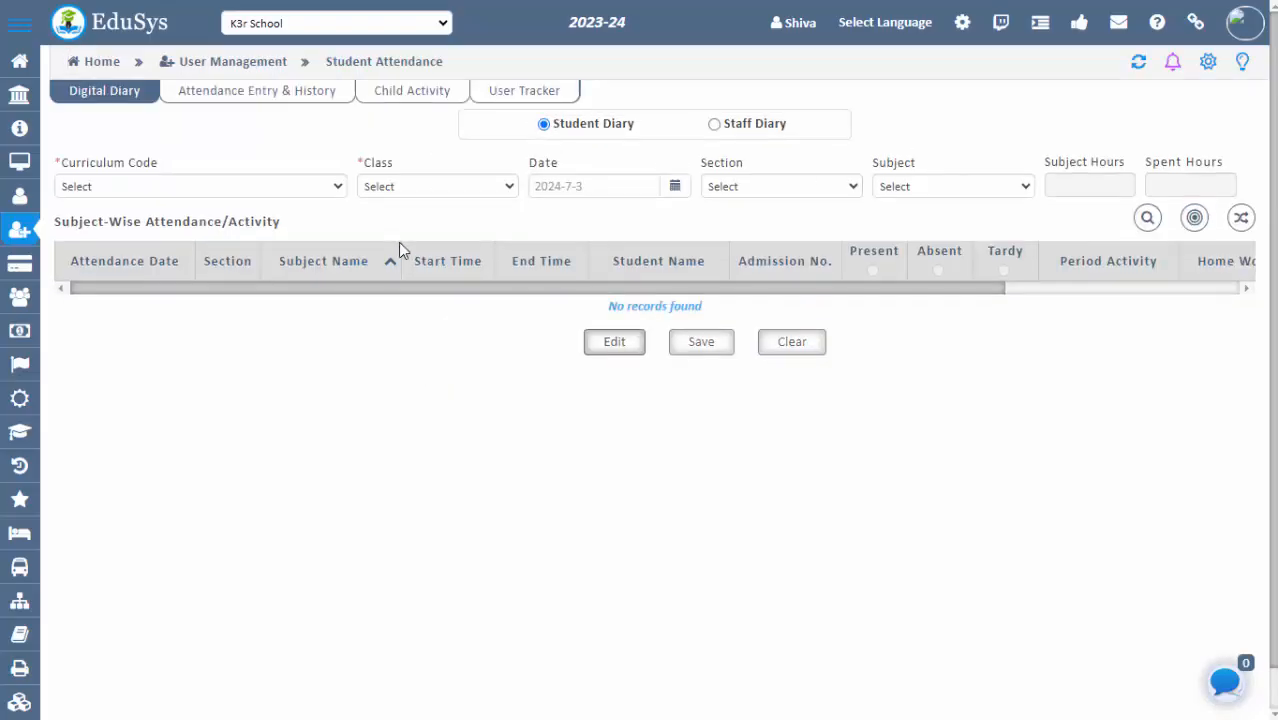
Show the July 2024 attendance history for Class First, Section A's three students
left_click(256, 90)
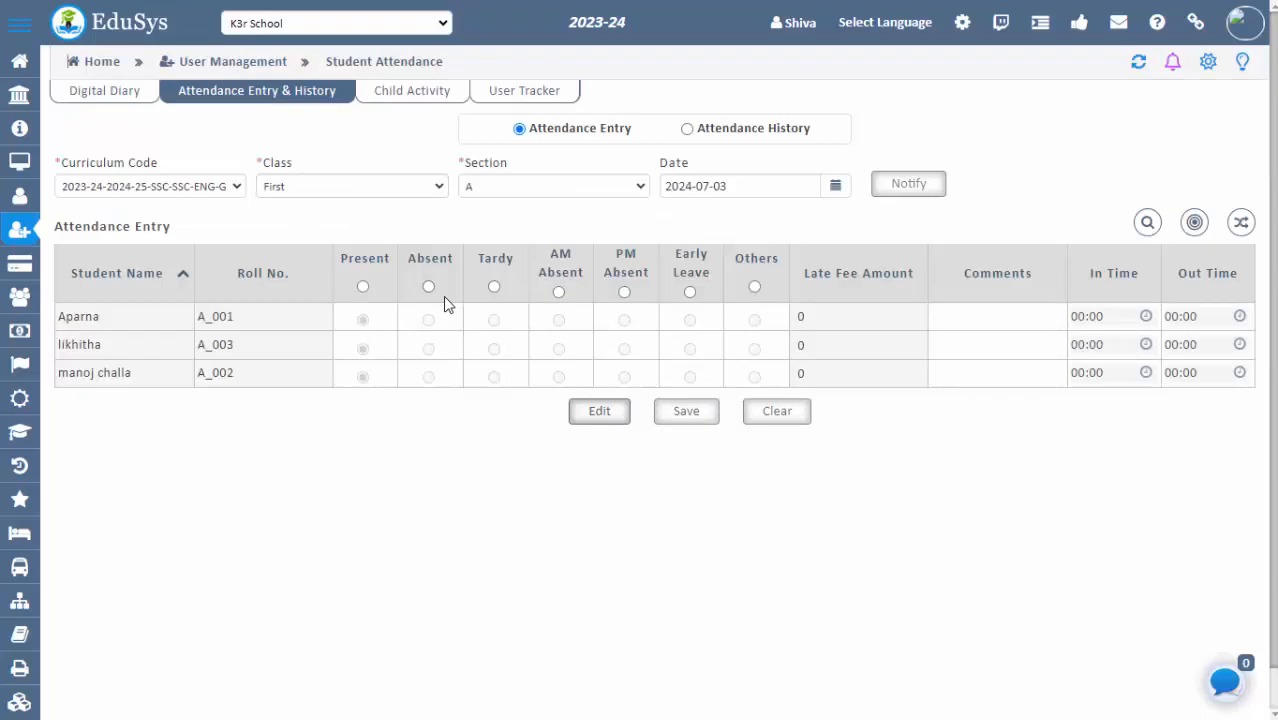
mouse_move(540, 416)
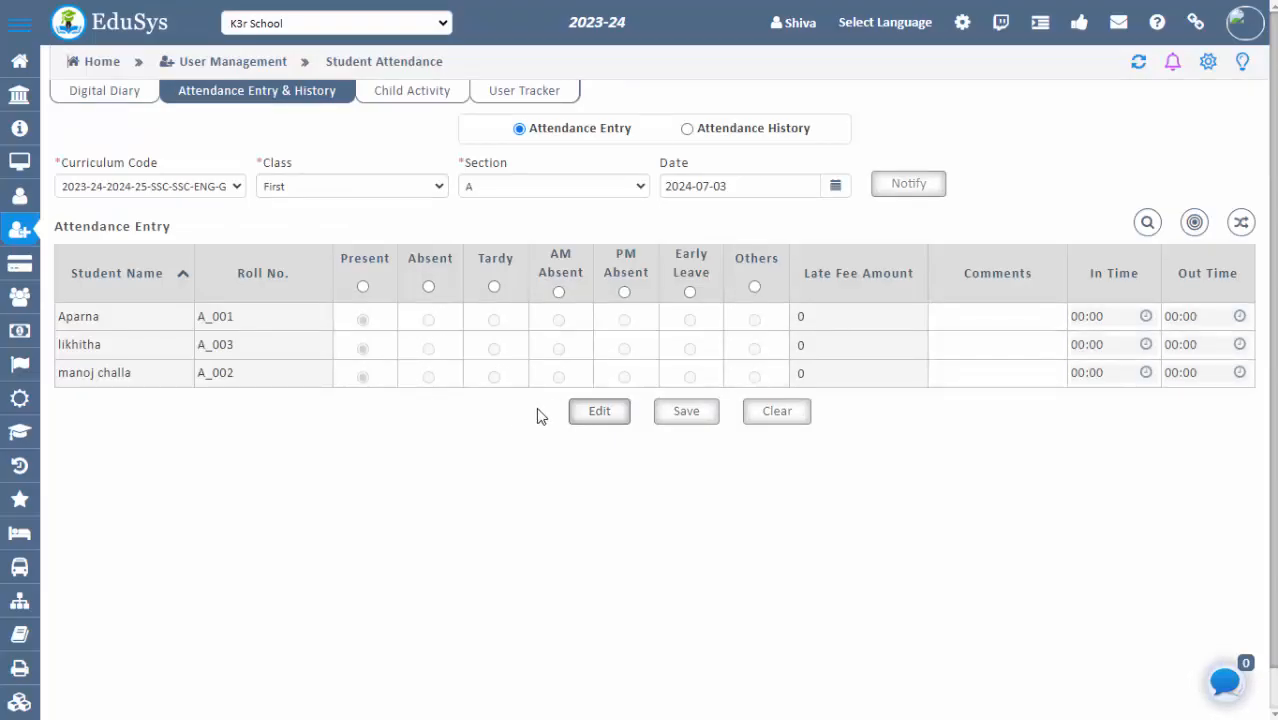
left_click(687, 128)
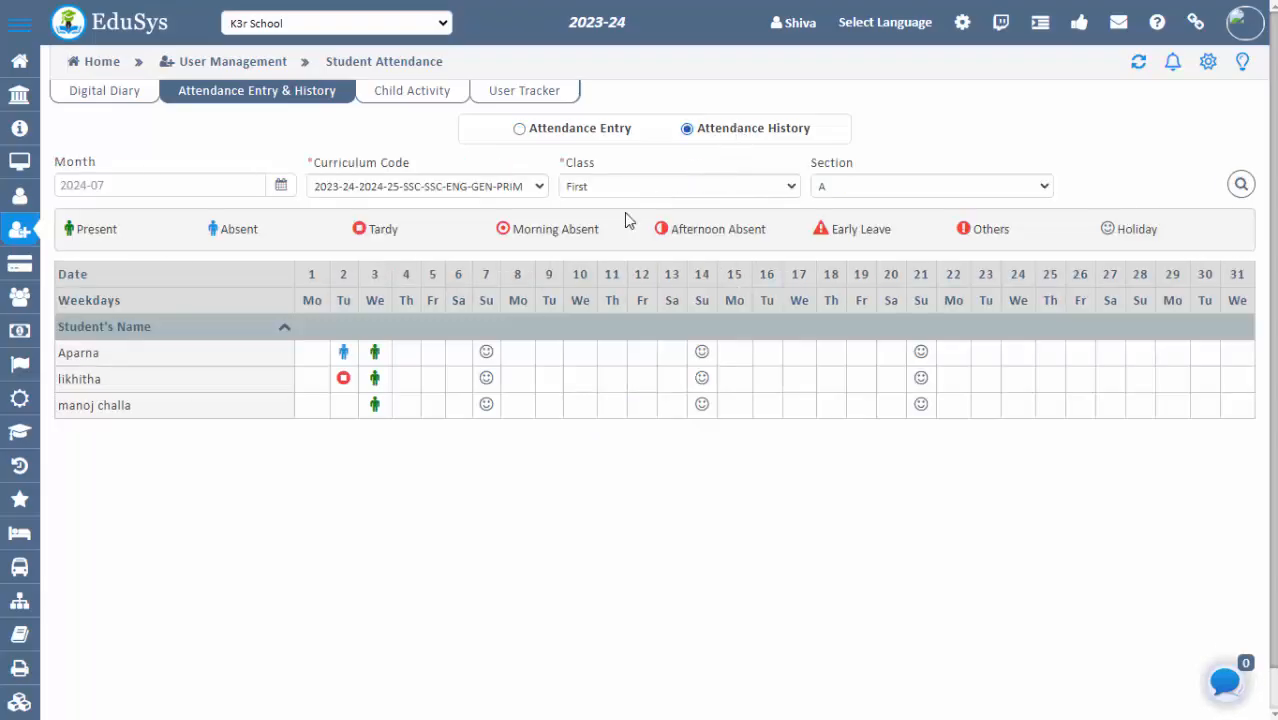
mouse_move(383, 223)
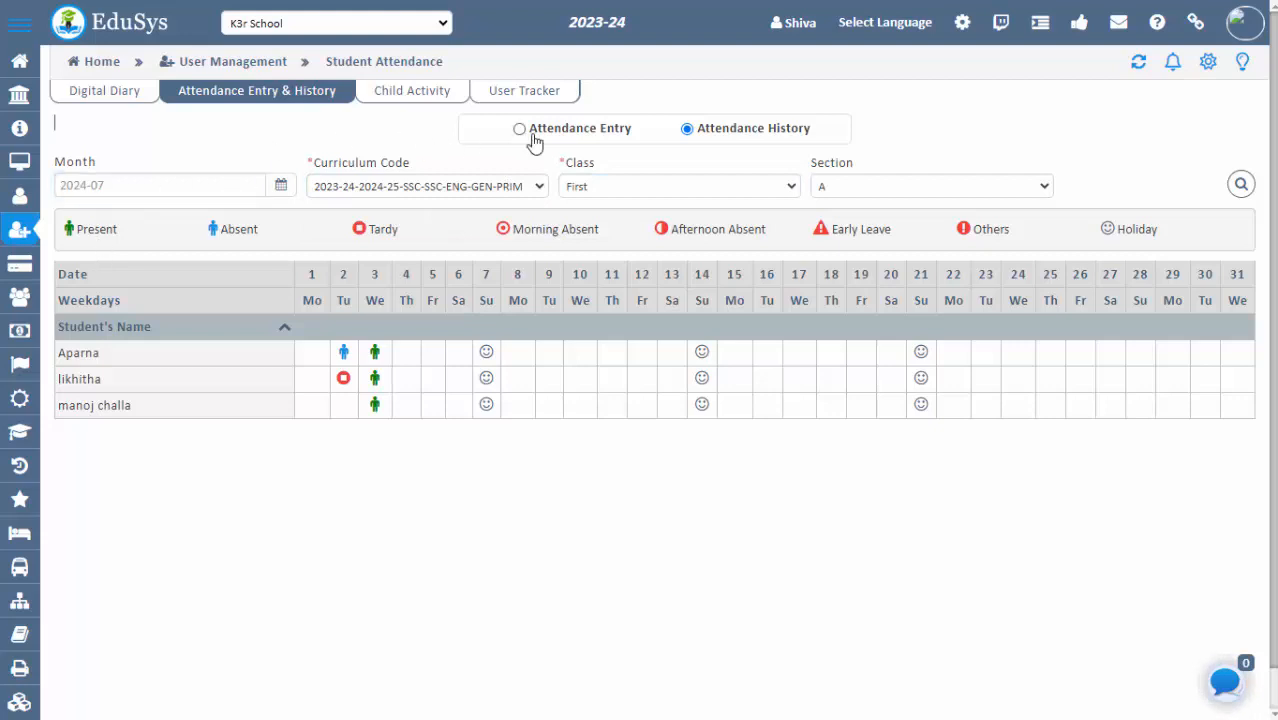
Return to attendance entry for Class First, Section A and dismiss the bulk import dialog
left_click(519, 128)
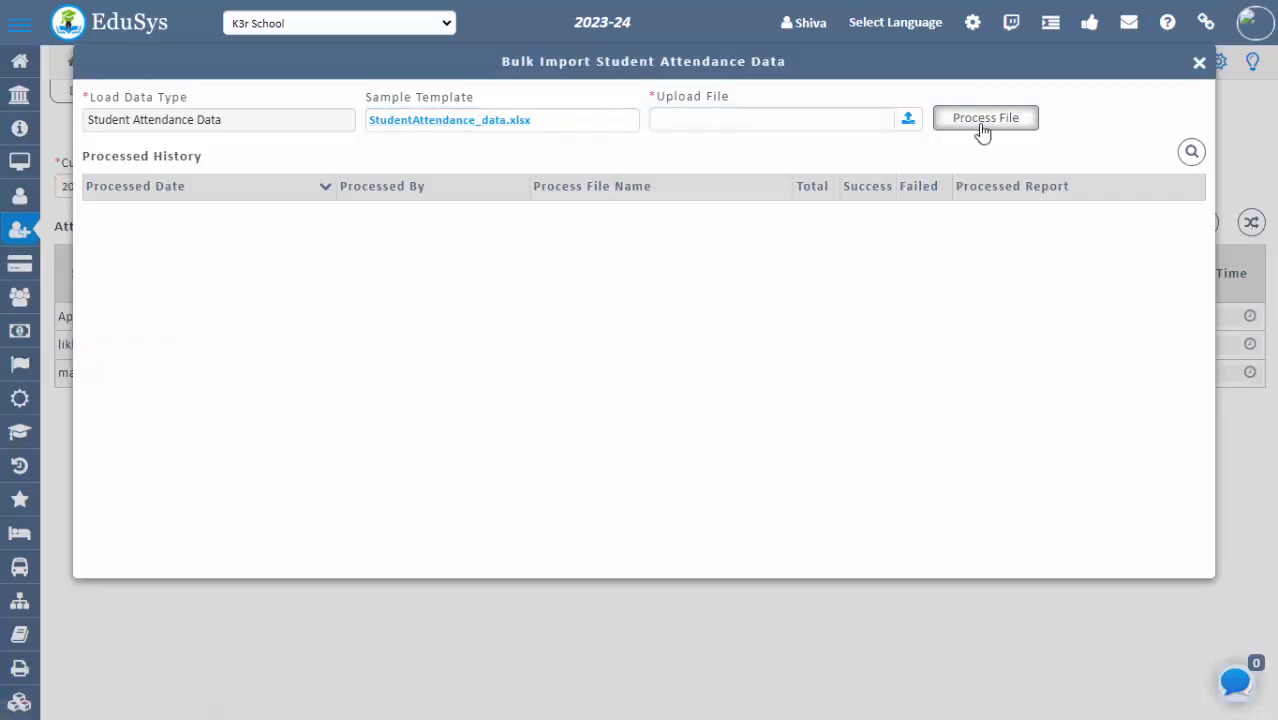
left_click(1199, 62)
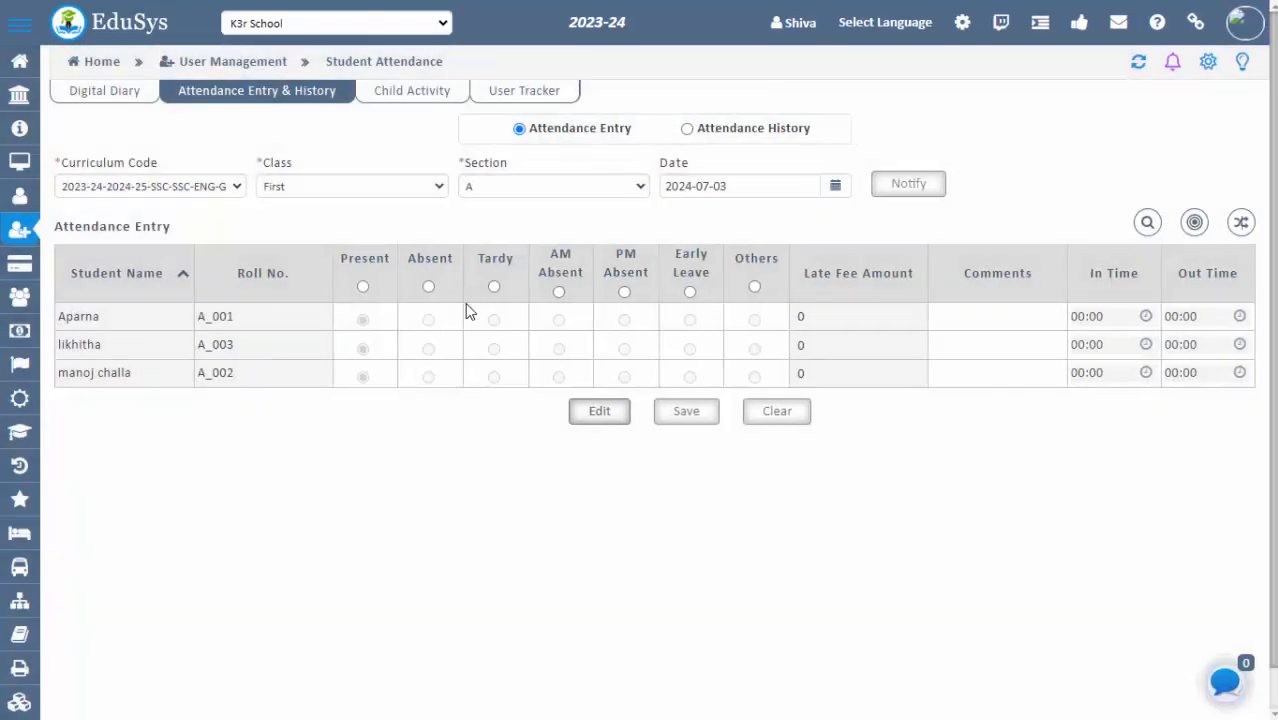
mouse_move(336, 418)
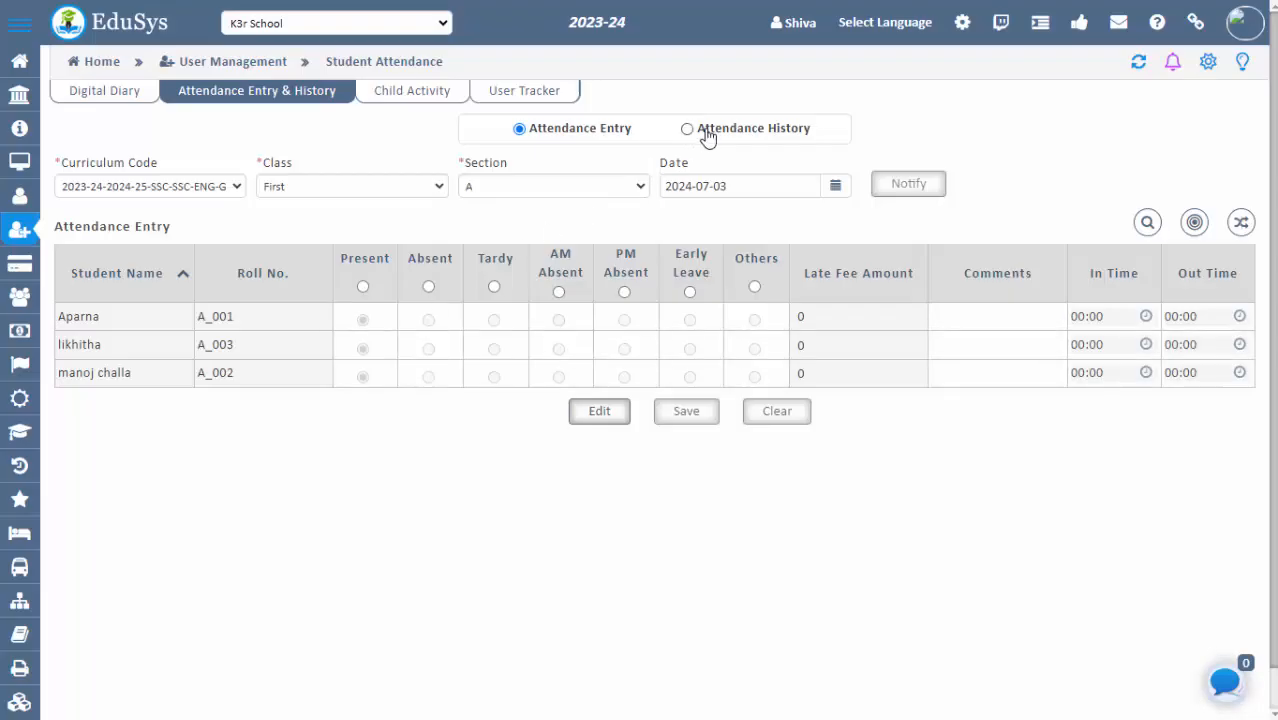
Review the July 2024 attendance history calendar for Class First, Section A again
left_click(687, 128)
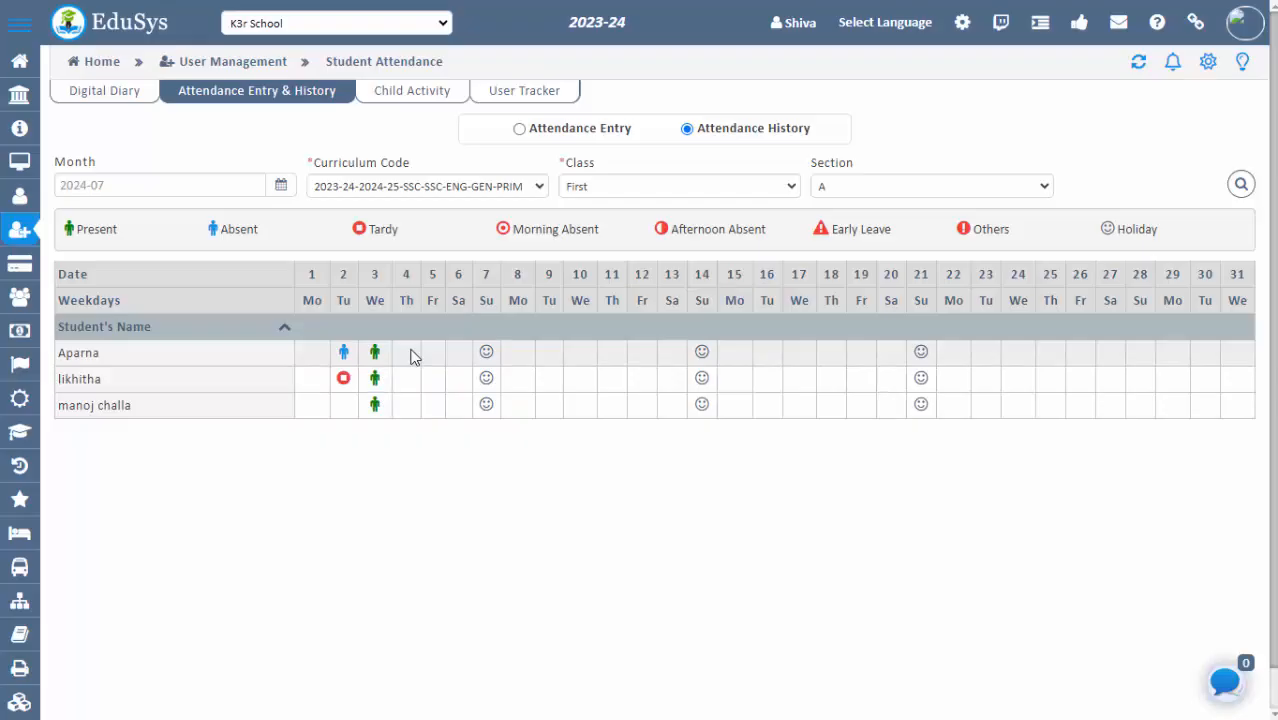
mouse_move(409, 429)
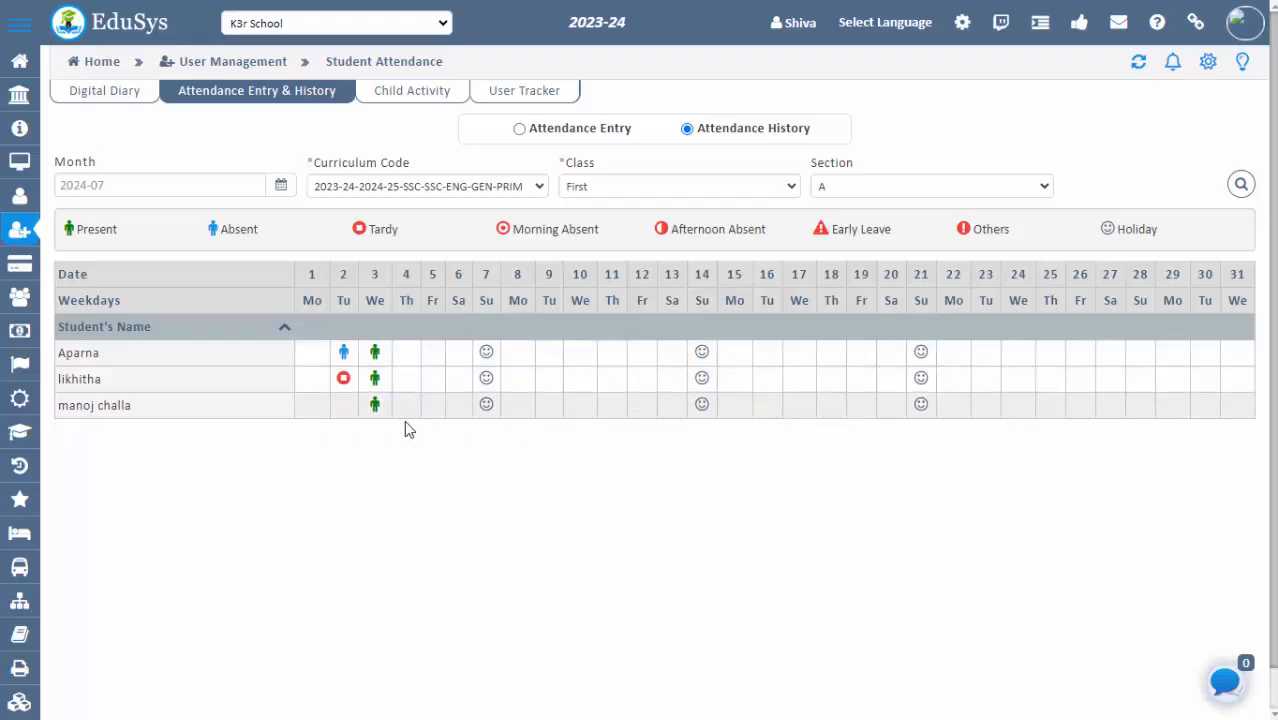
mouse_move(418, 469)
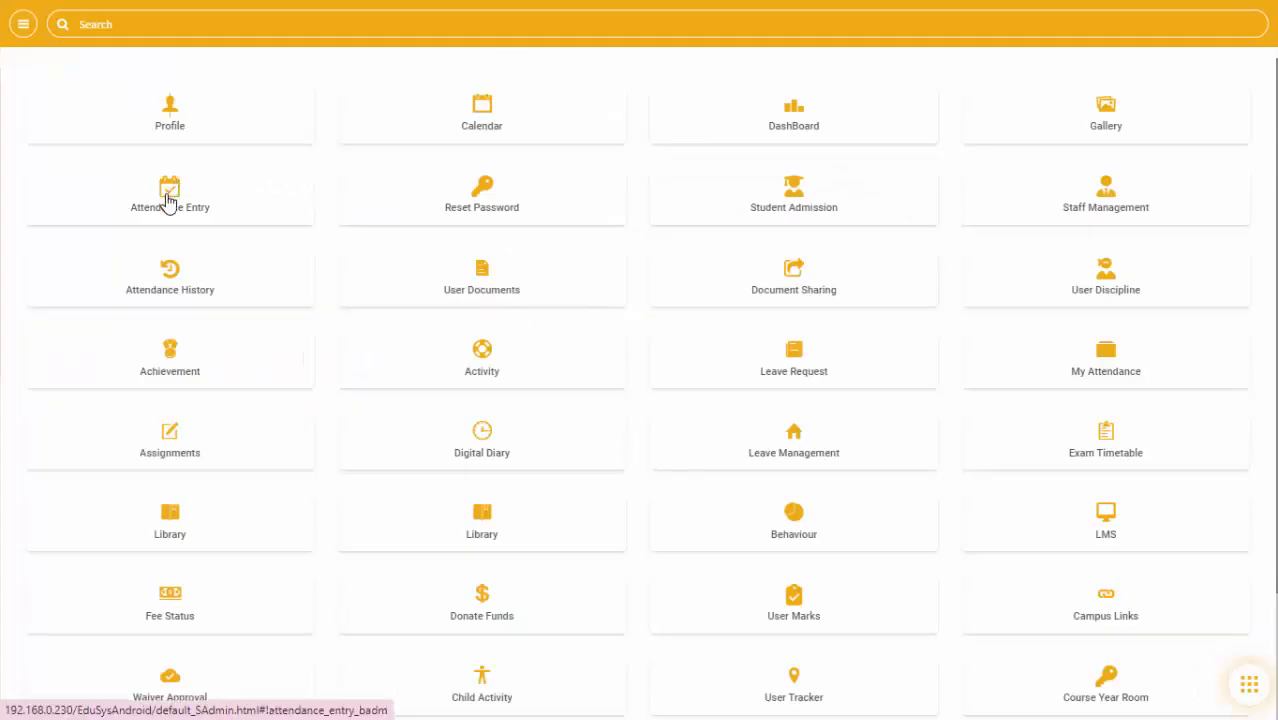
left_click(169, 195)
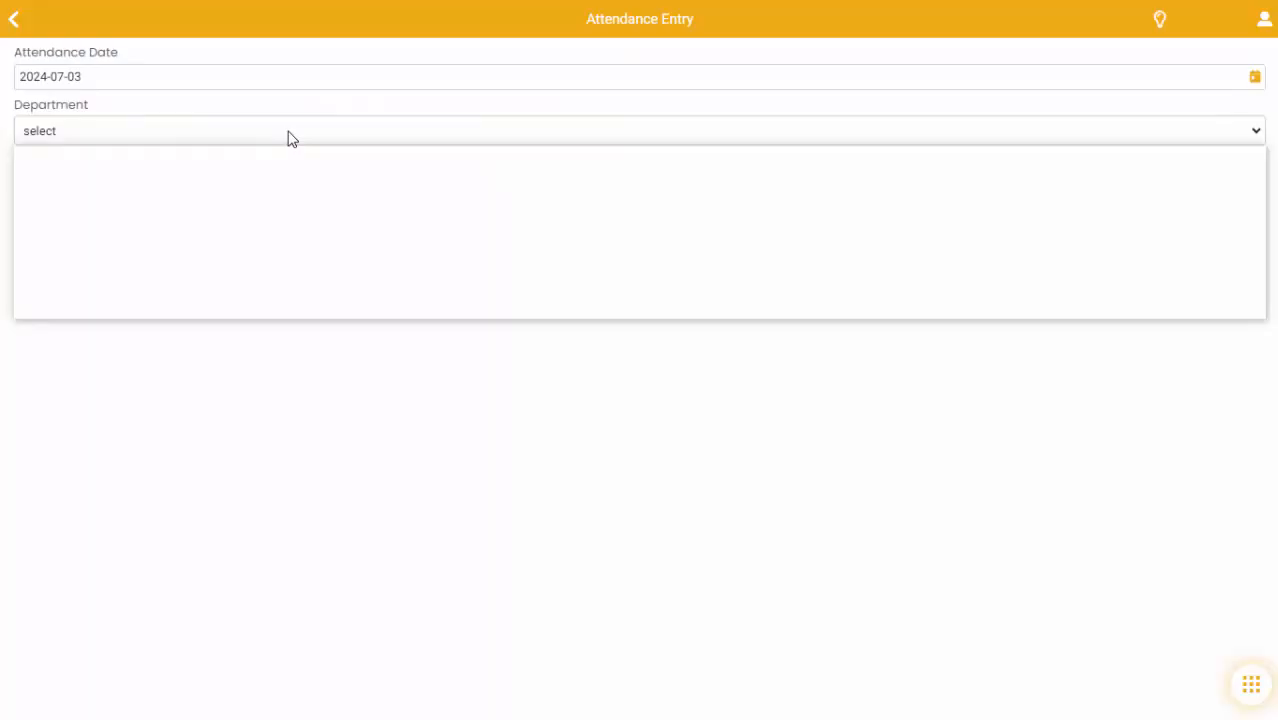
left_click(639, 130)
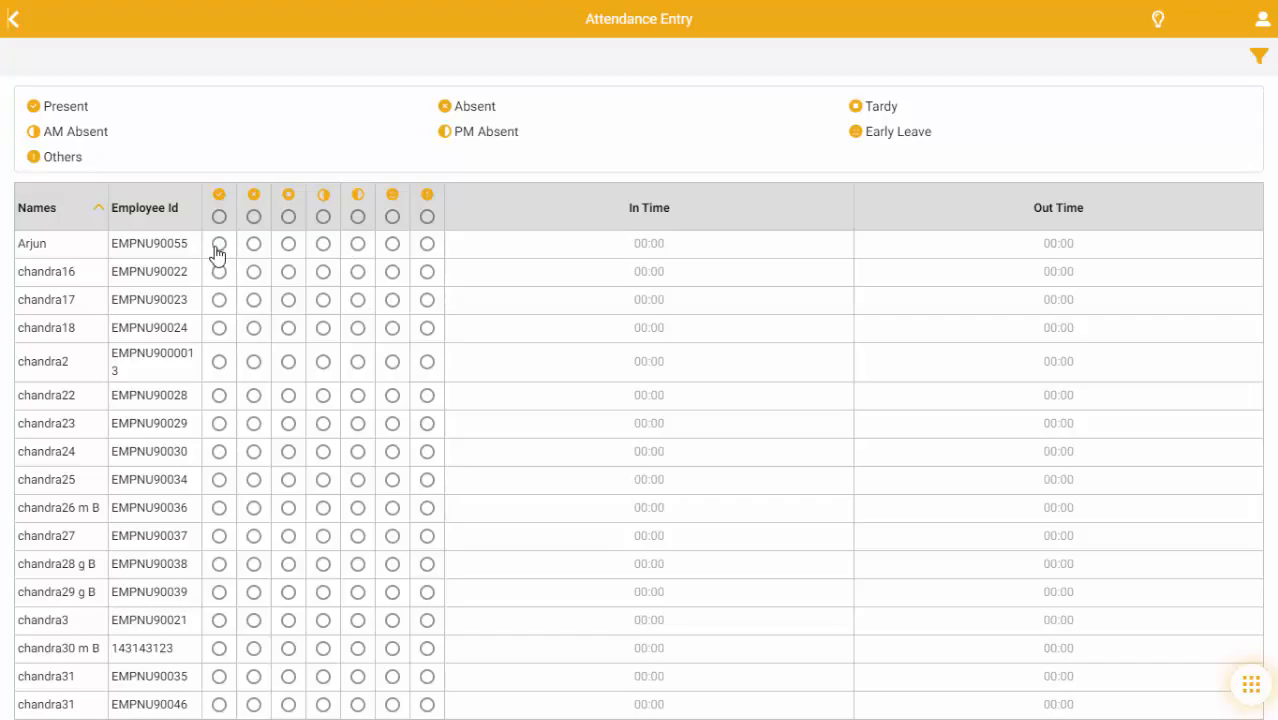
mouse_move(253, 265)
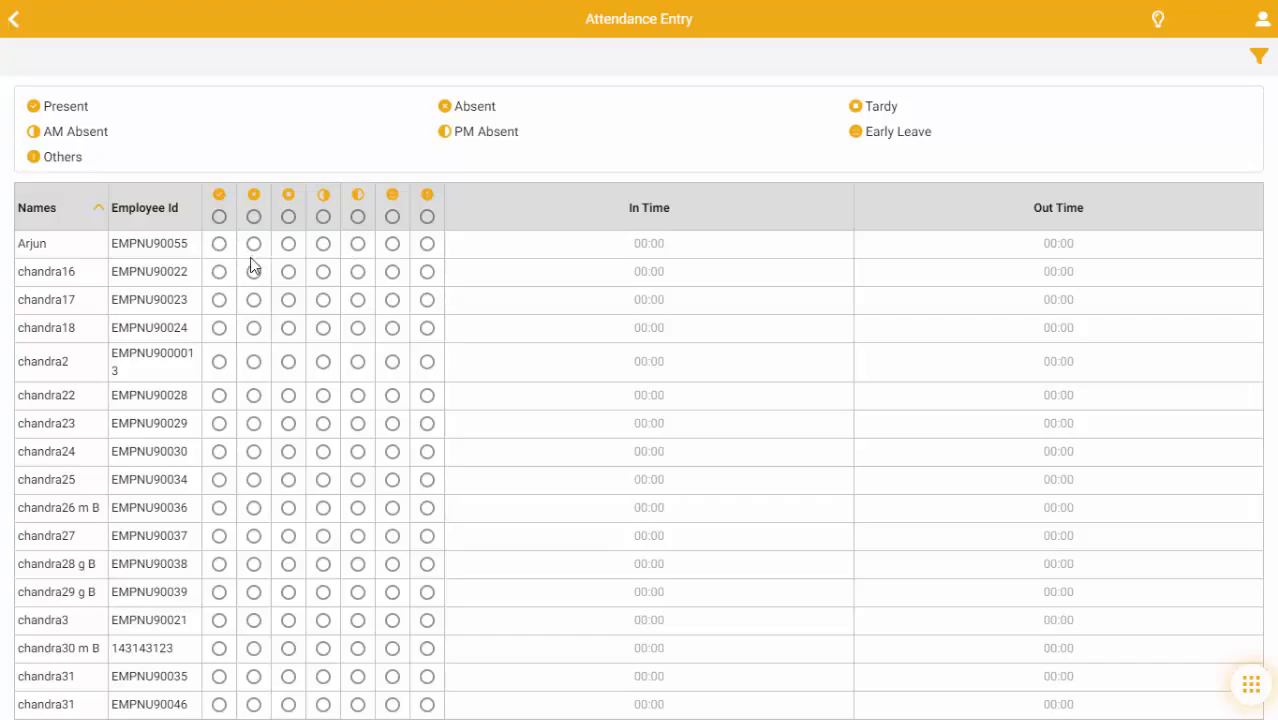
scroll("down", 3)
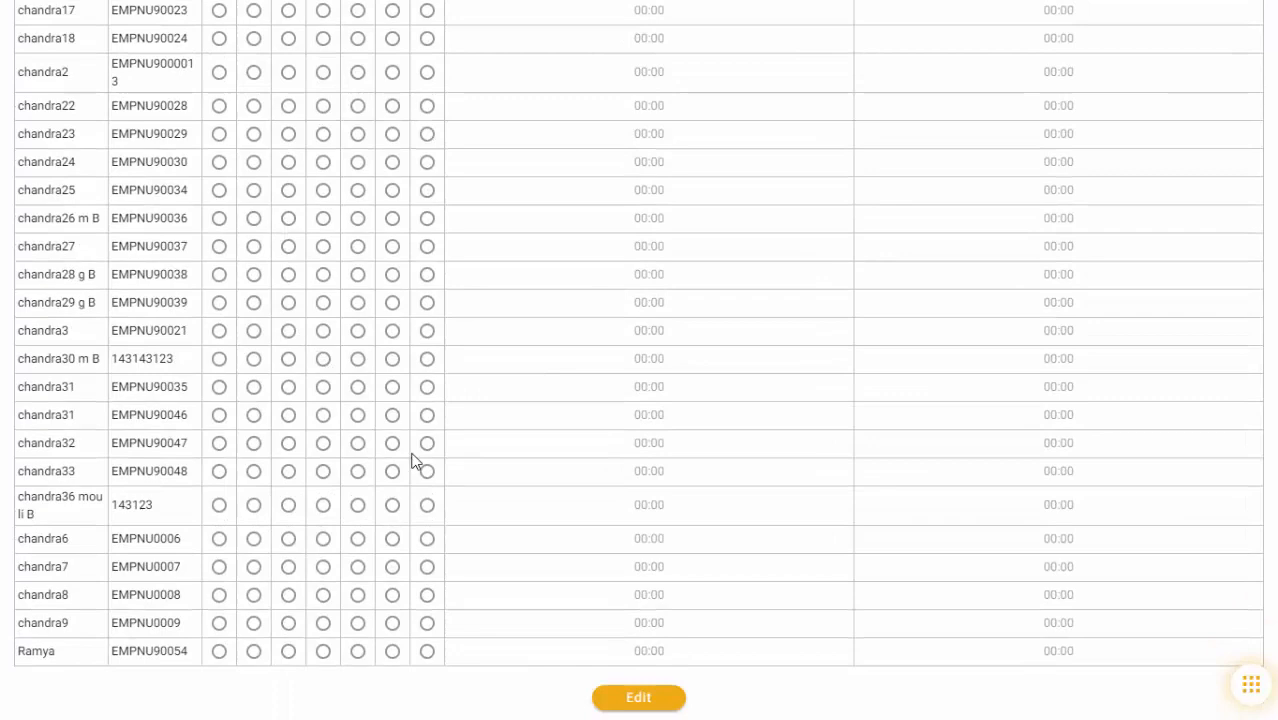
left_click(219, 505)
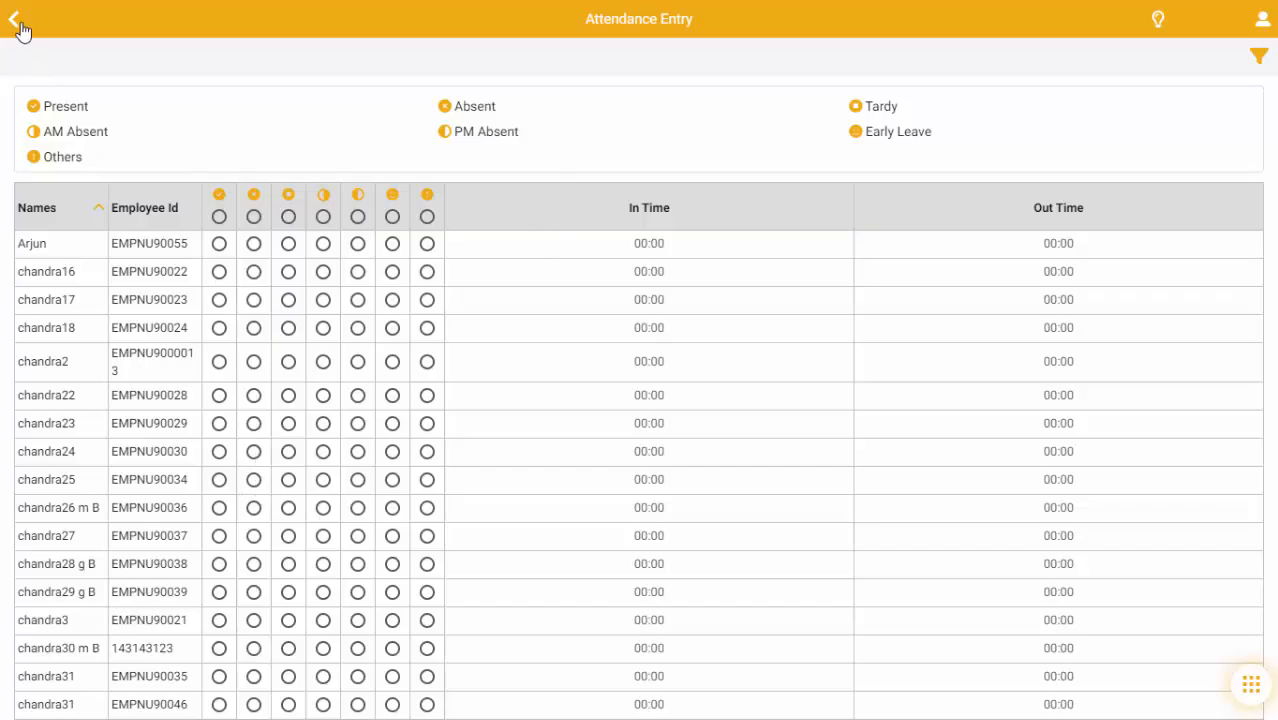
left_click(18, 22)
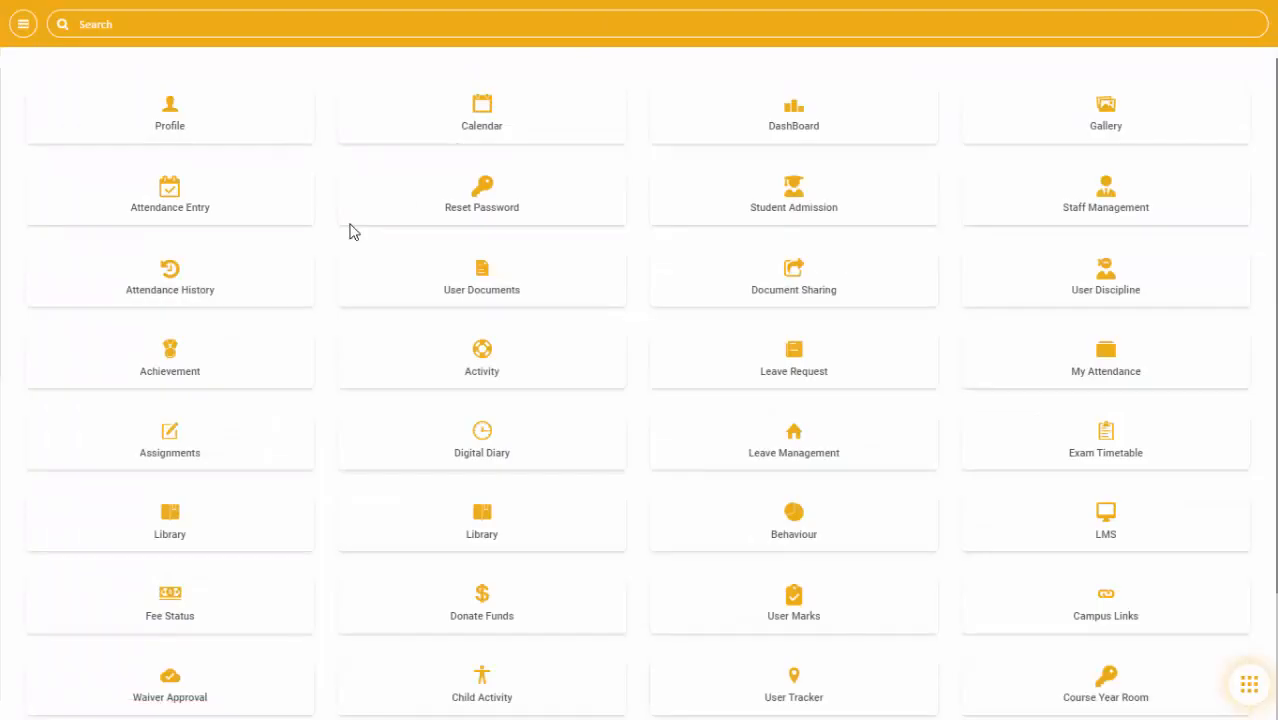